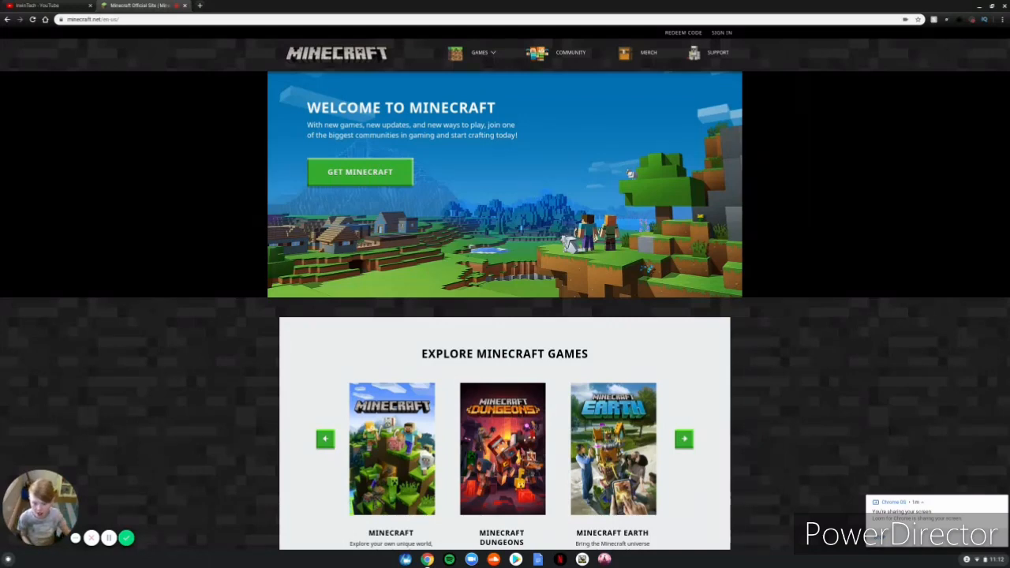
# Step: Reach the Minecraft Java Edition page via Get Minecraft, choosing Computer and then Linux
pyautogui.click(360, 172)
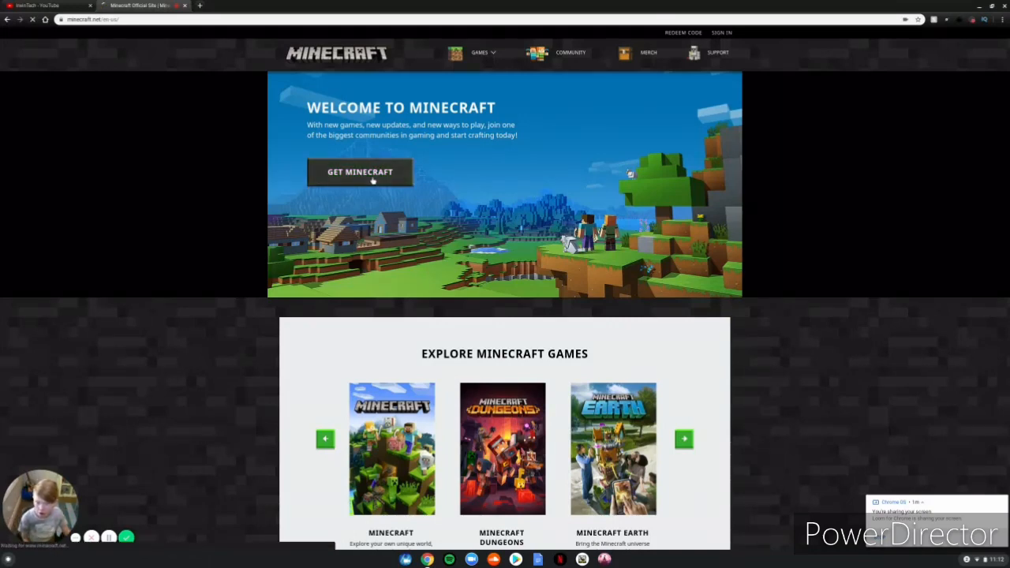
pyautogui.click(359, 172)
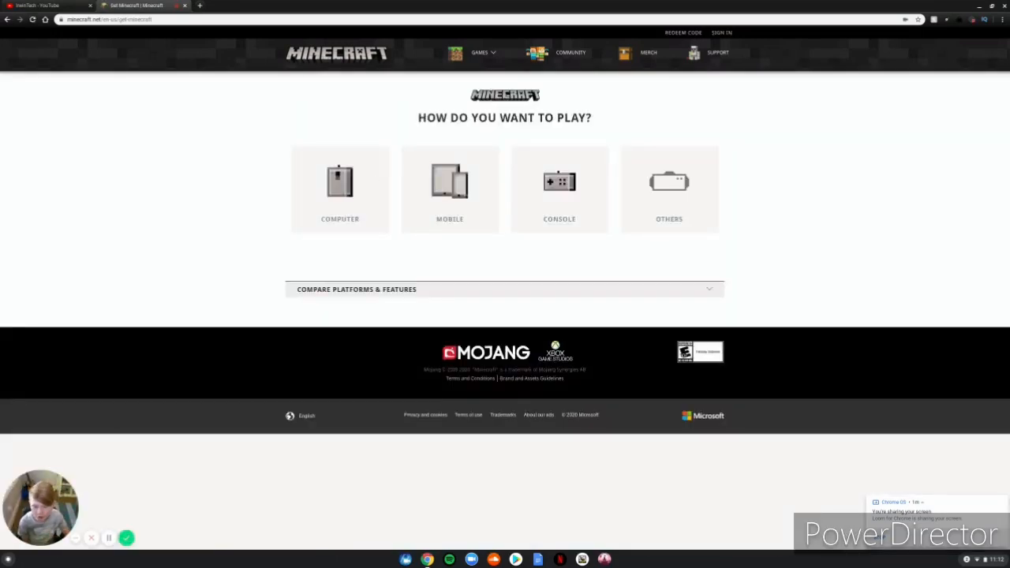
pyautogui.click(340, 190)
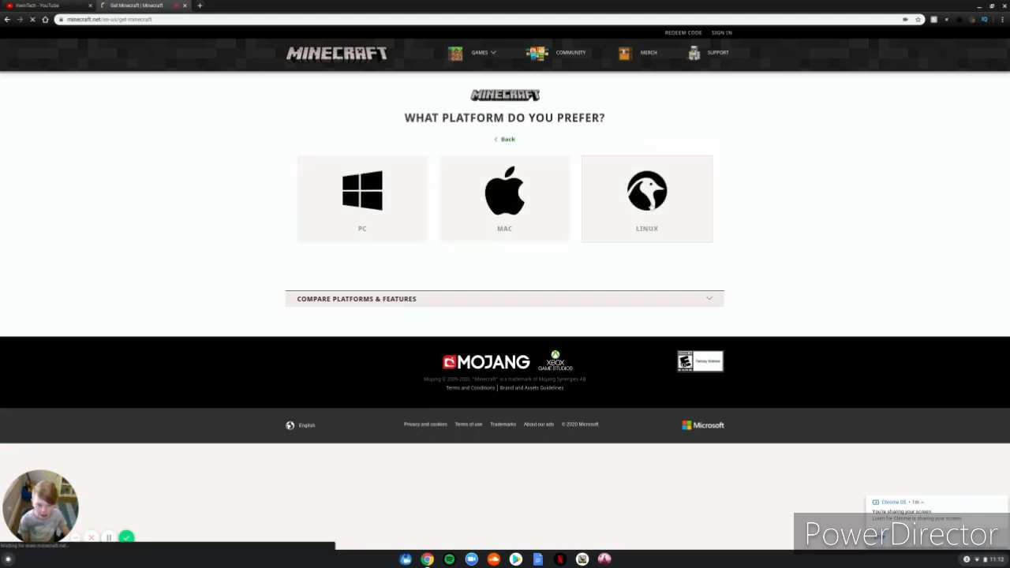
pyautogui.click(361, 199)
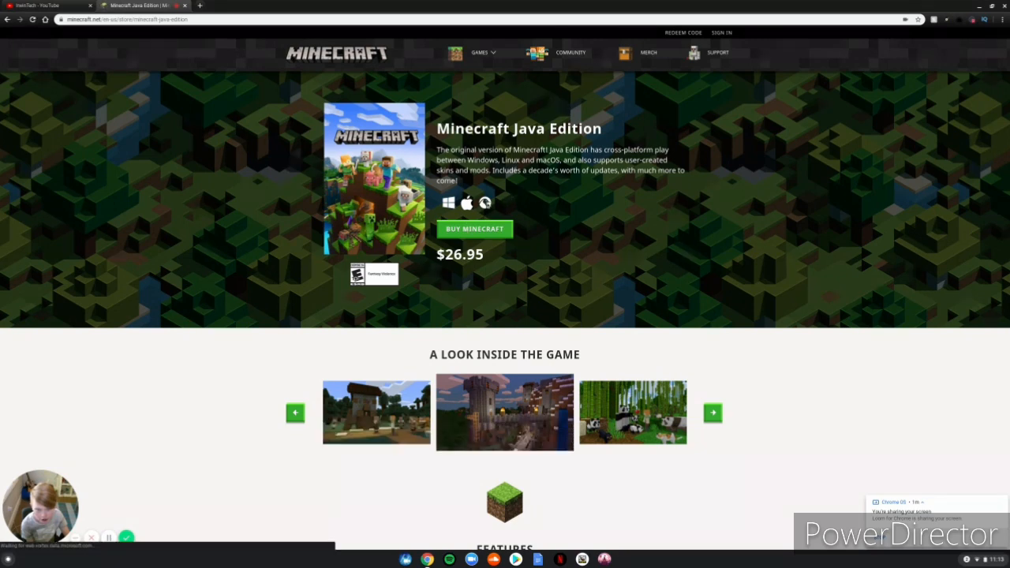
# Step: Start buying Java Edition, then leave the Mojang sign-up back to minecraft.net
pyautogui.click(474, 229)
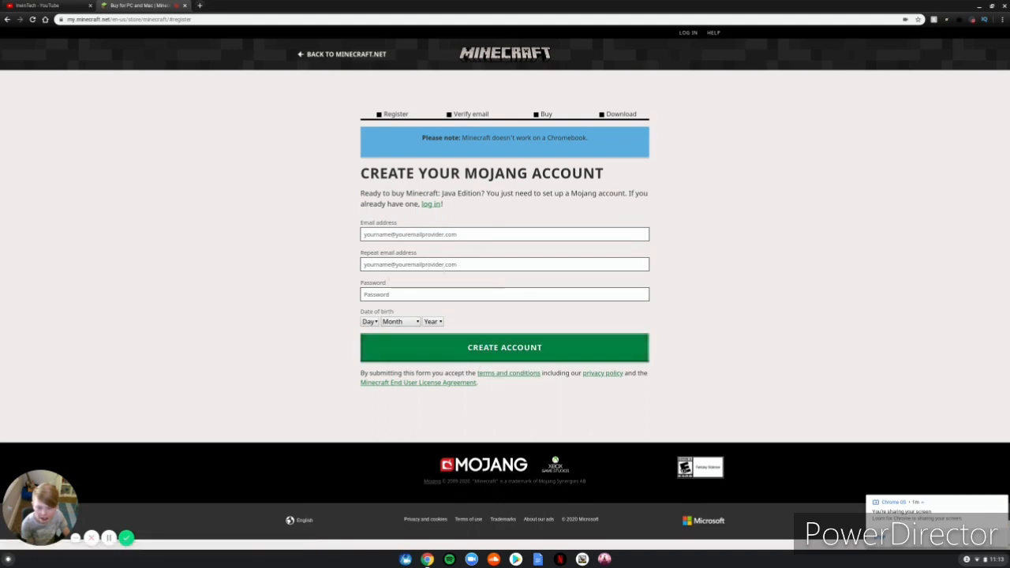
pyautogui.moveTo(346, 53)
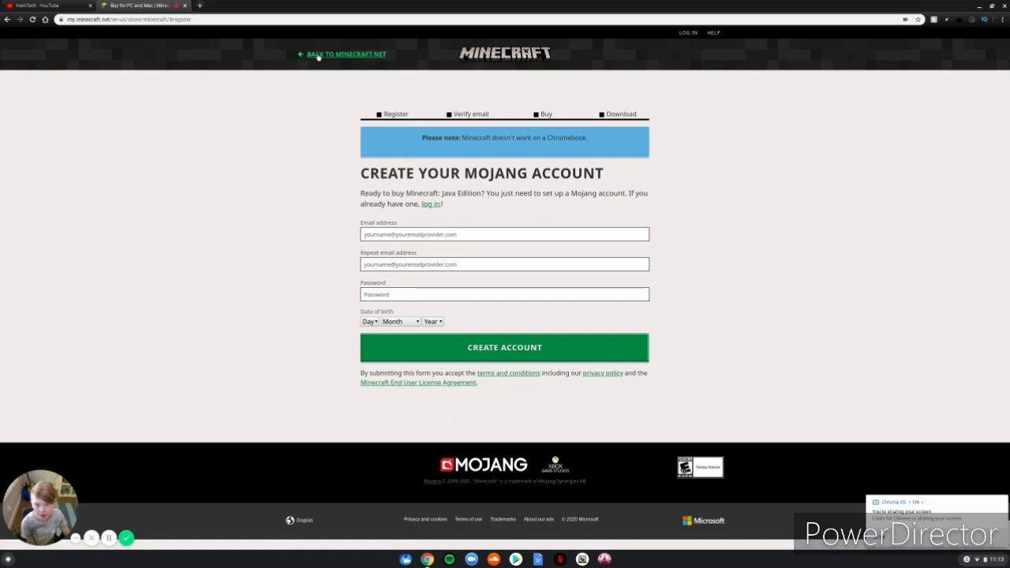
pyautogui.click(345, 53)
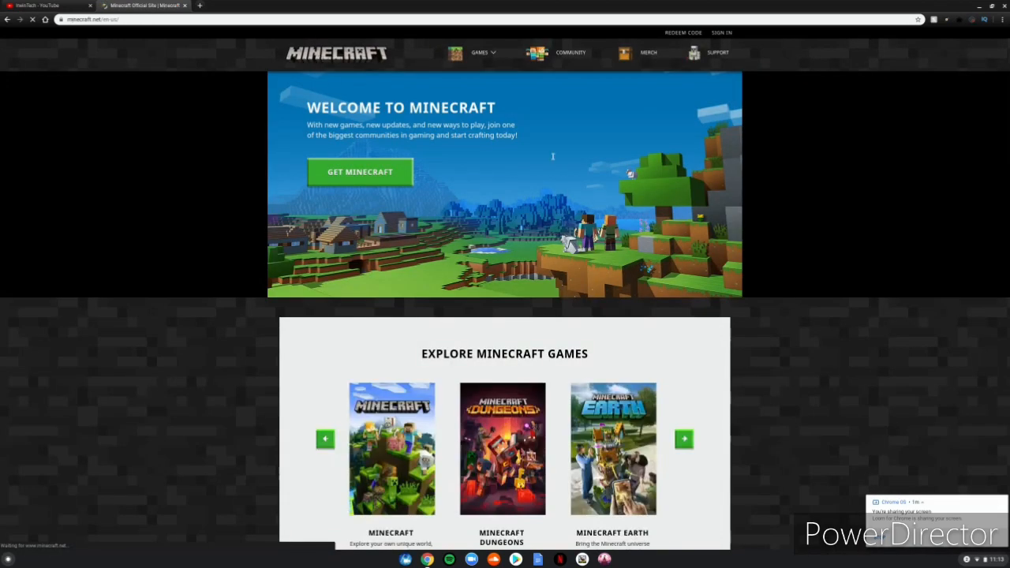
# Step: From the download page, choose Linux under Desktops and show its alternative download options
pyautogui.click(482, 52)
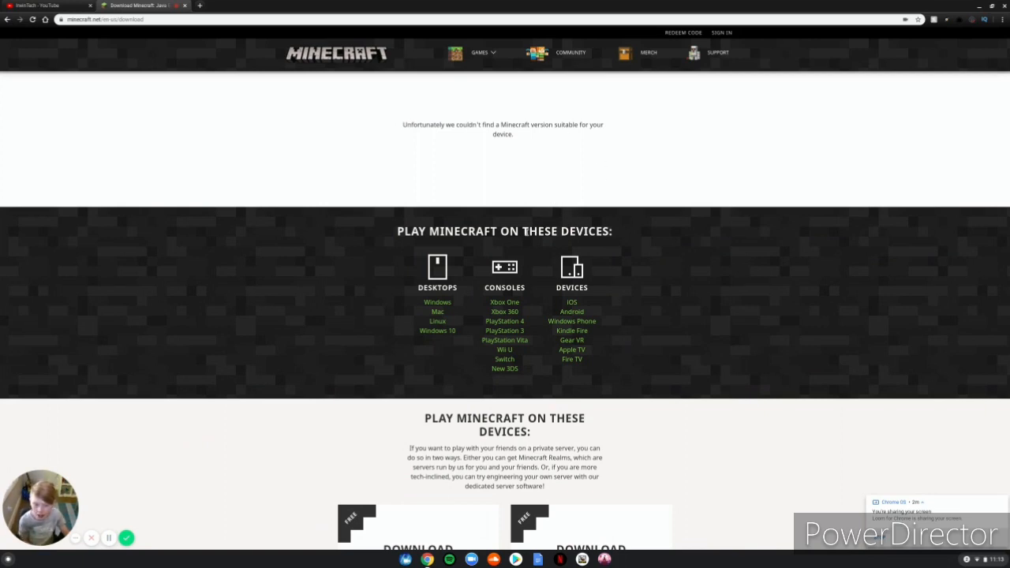
pyautogui.moveTo(346, 346)
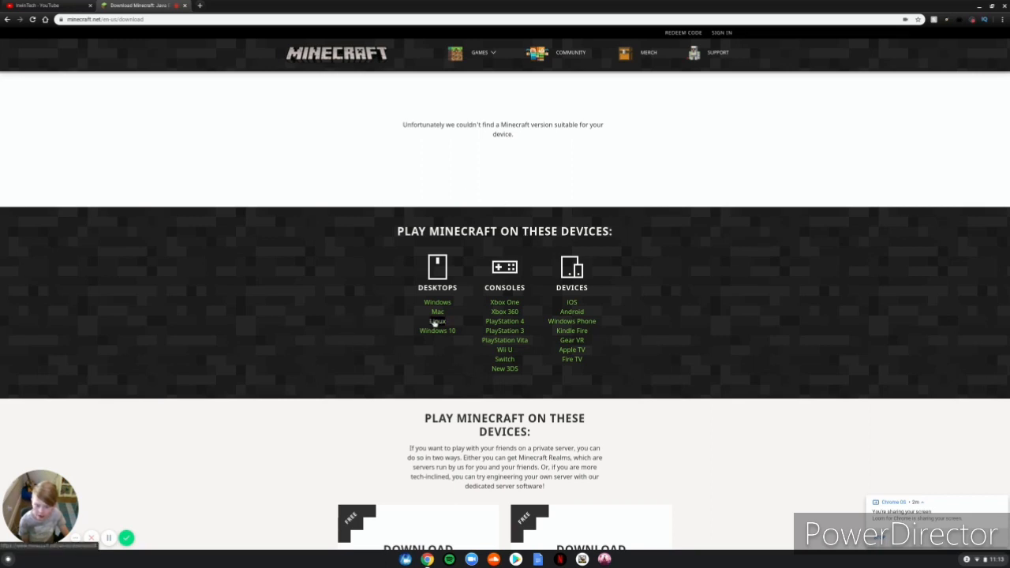
pyautogui.click(437, 321)
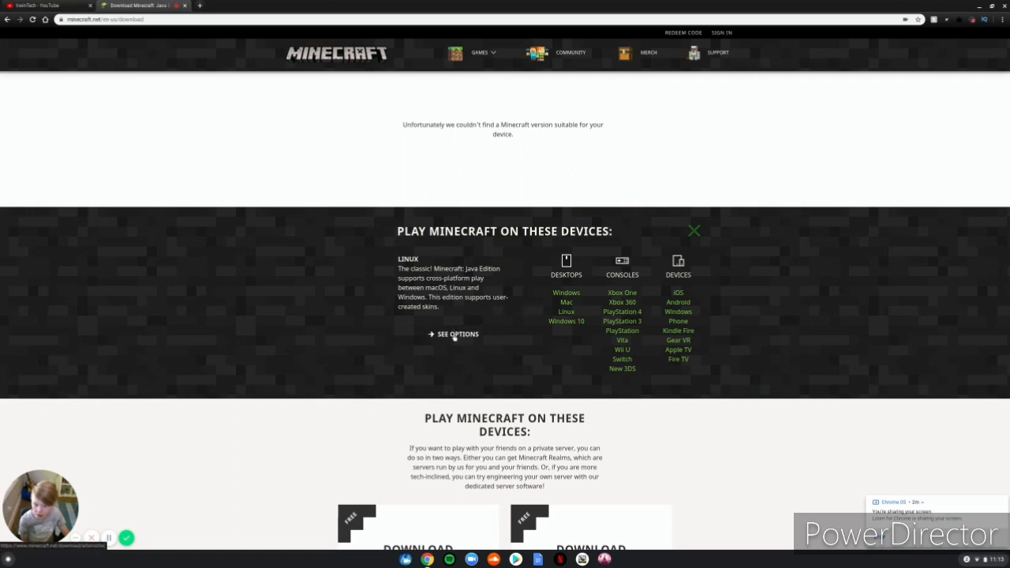
pyautogui.click(458, 334)
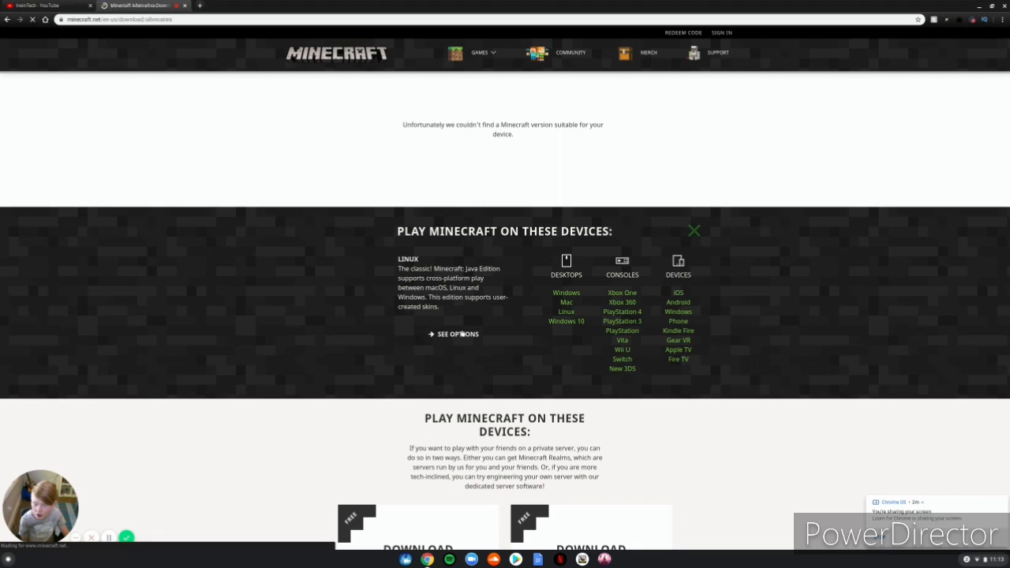
pyautogui.click(456, 334)
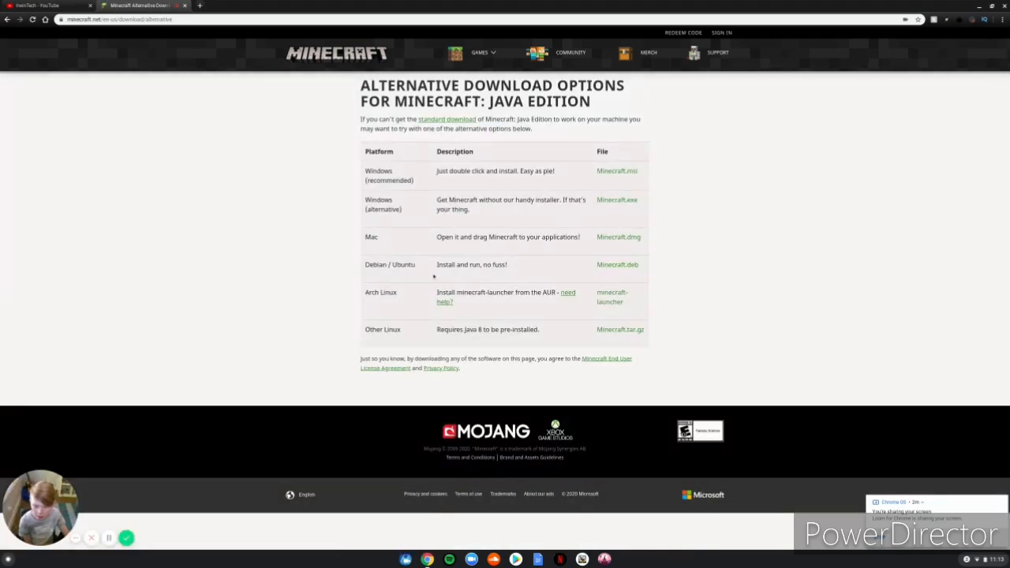
# Step: Download Minecraft.deb from the Debian/Ubuntu row into the Downloads folder
pyautogui.click(617, 265)
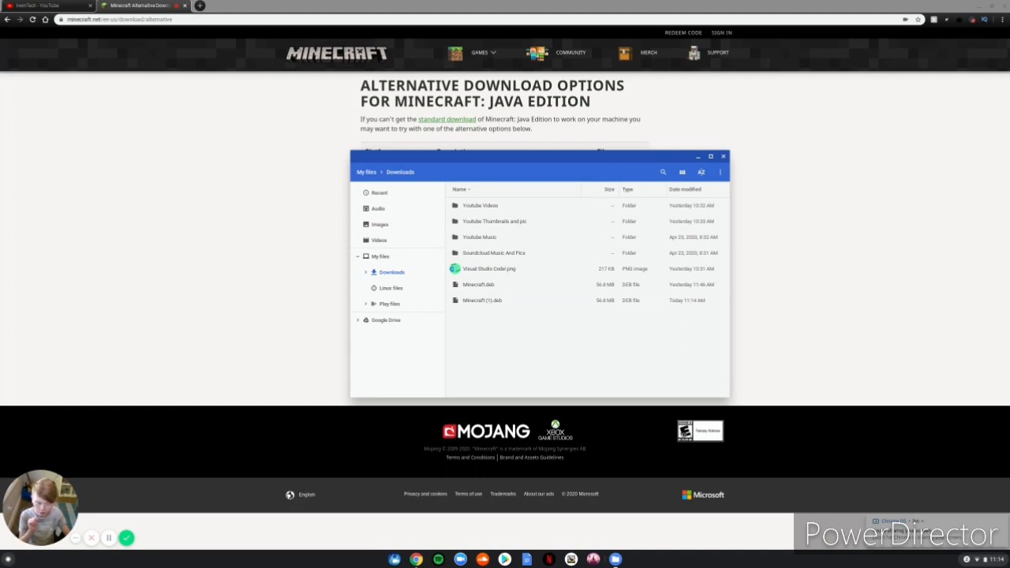
# Step: Install Minecraft (1).deb with Linux (Beta) and show Minecraft Launcher among the Linux apps
pyautogui.rightClick(482, 299)
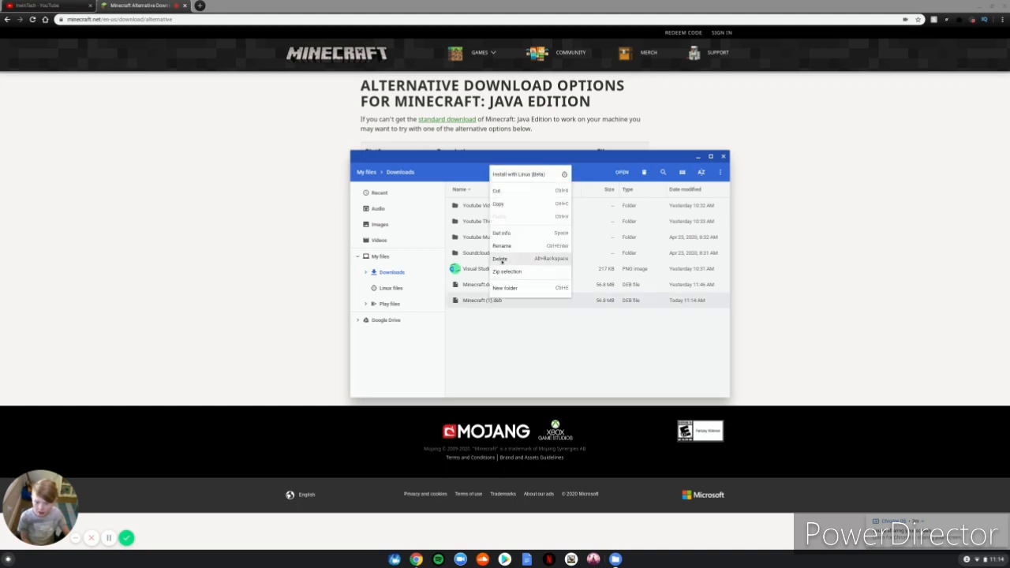
pyautogui.click(517, 173)
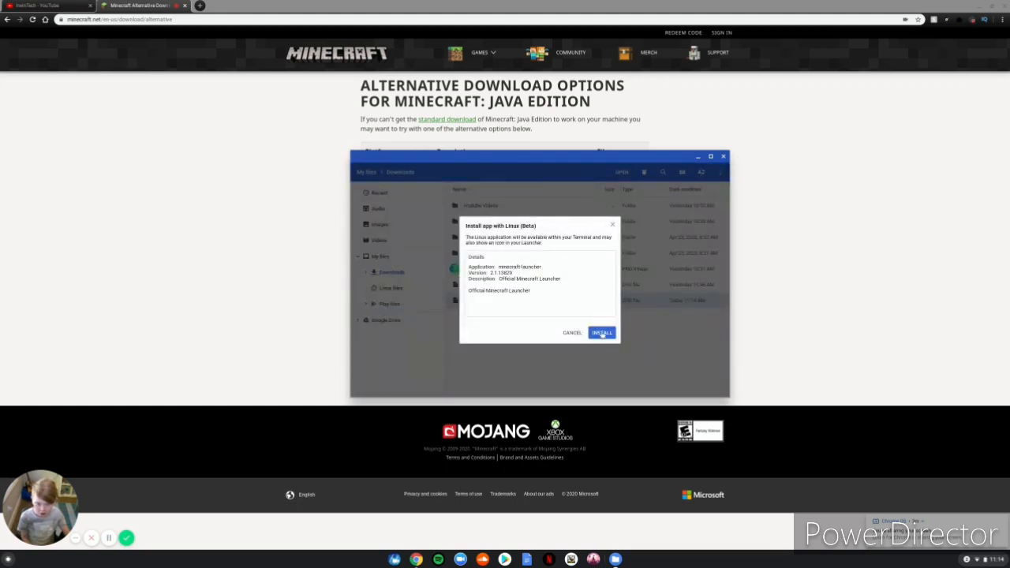
pyautogui.click(601, 332)
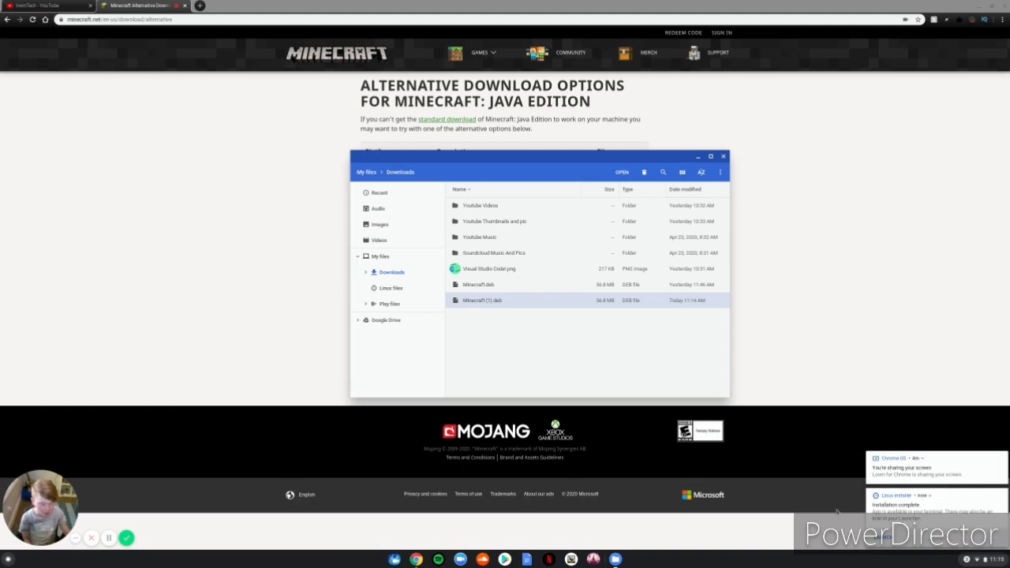
pyautogui.moveTo(961, 501)
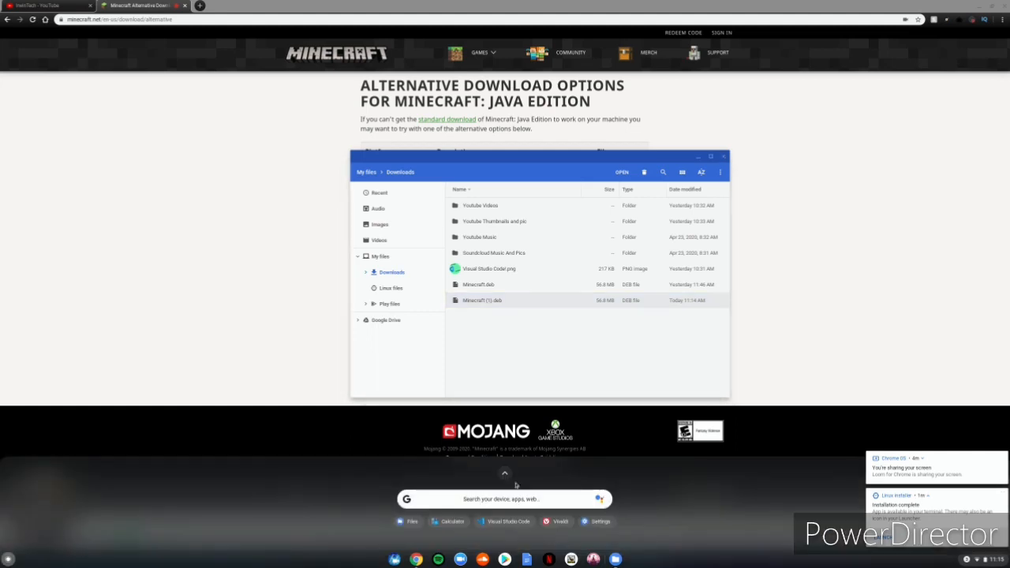
pyautogui.click(505, 474)
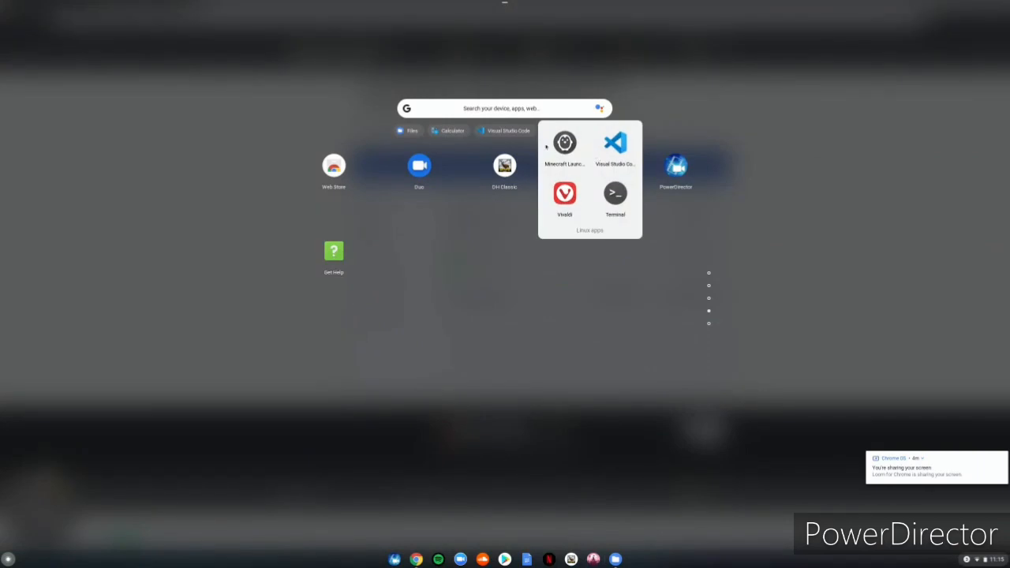